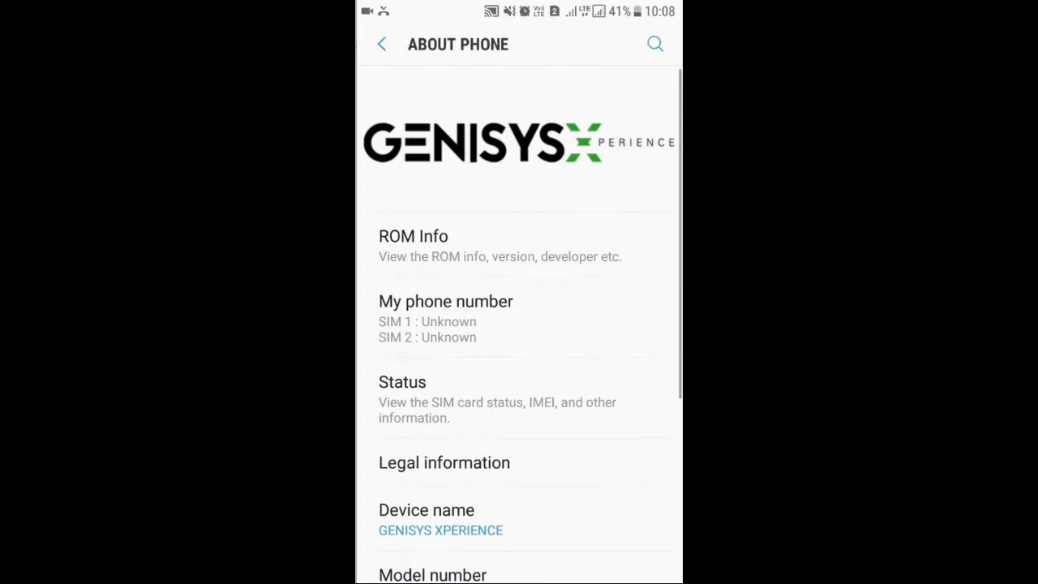
# View Software information under About phone (Android 7.0, GENISYS XPERIENCE v1.0) and return to the settings list
pyautogui.click(412, 237)
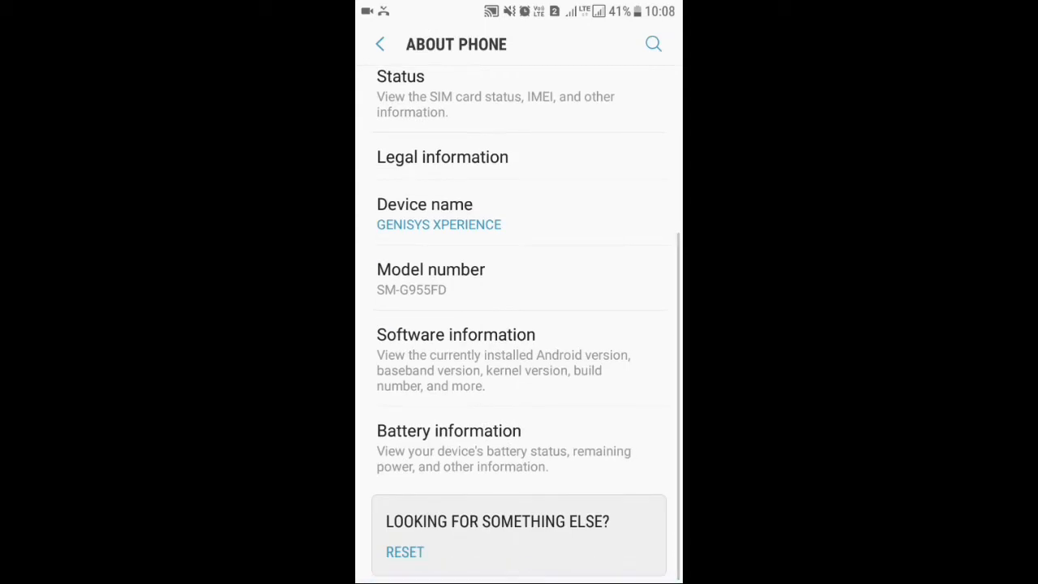
pyautogui.click(456, 334)
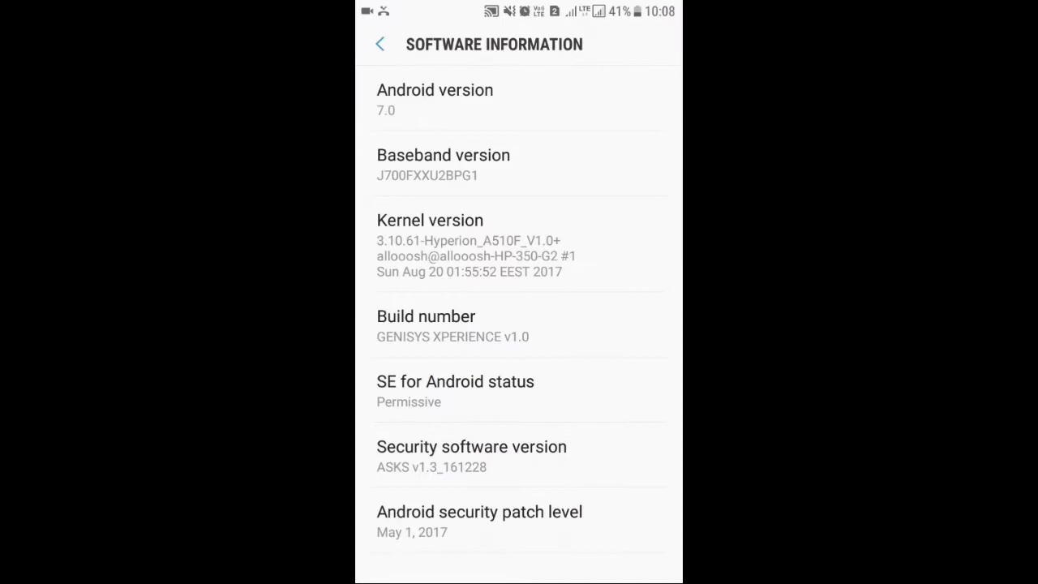
pyautogui.click(379, 45)
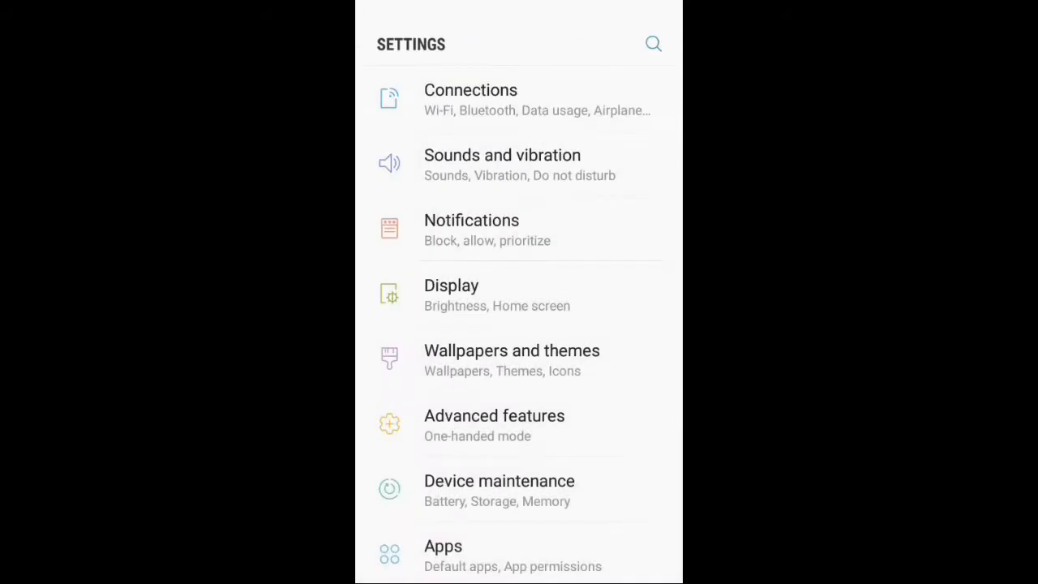
# Browse the Samsung Themes wallpaper carousels, then go back to the home screen
pyautogui.press('Home')
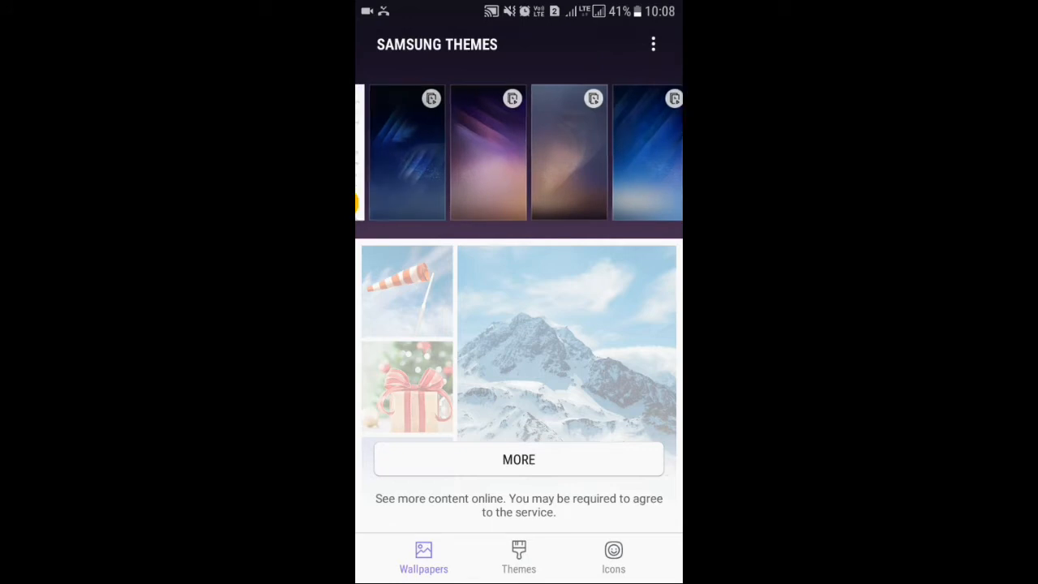
pyautogui.hscroll(-3)
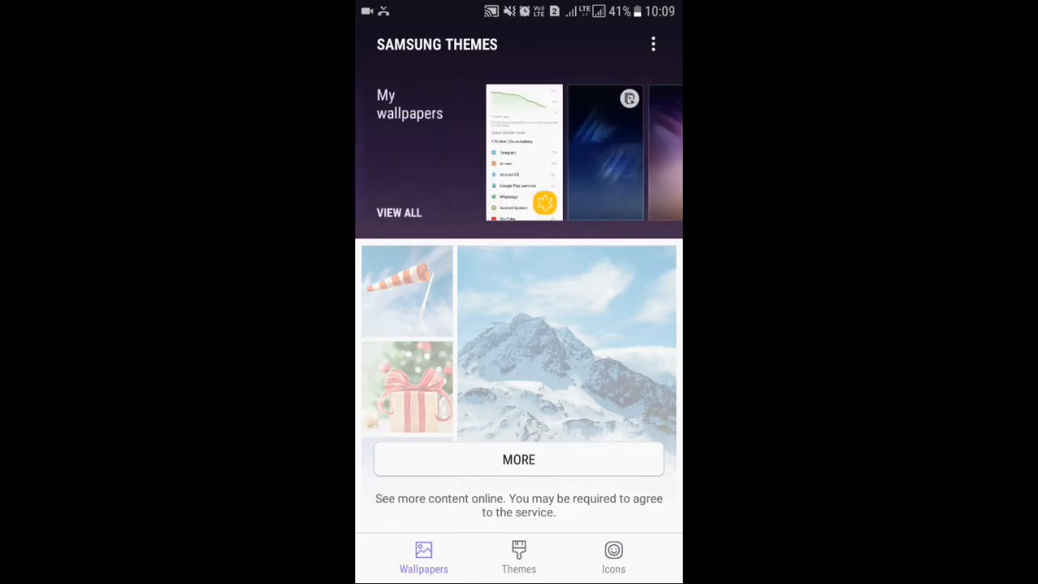
pyautogui.hscroll(-3)
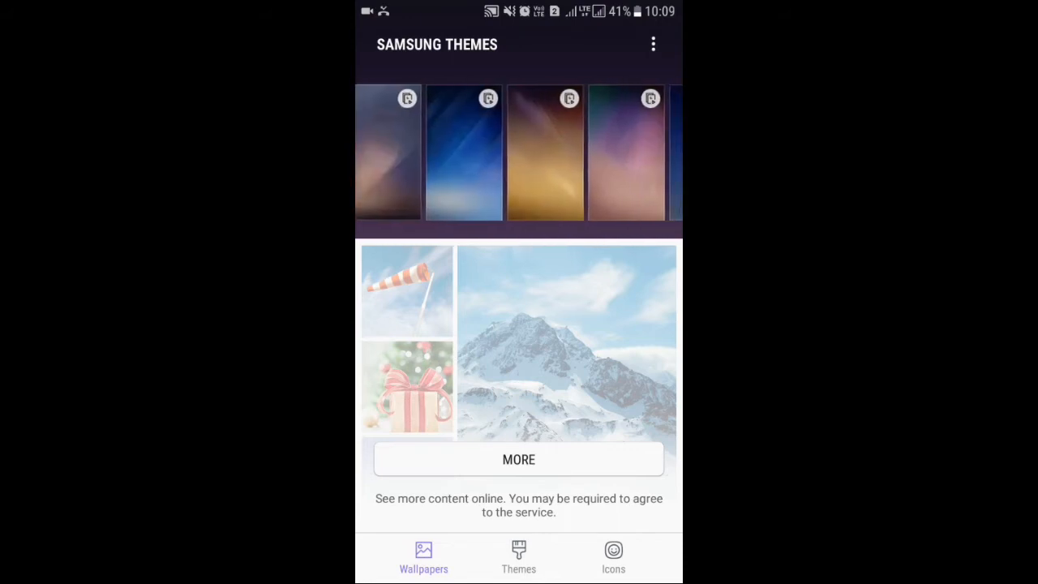
pyautogui.hscroll(-3)
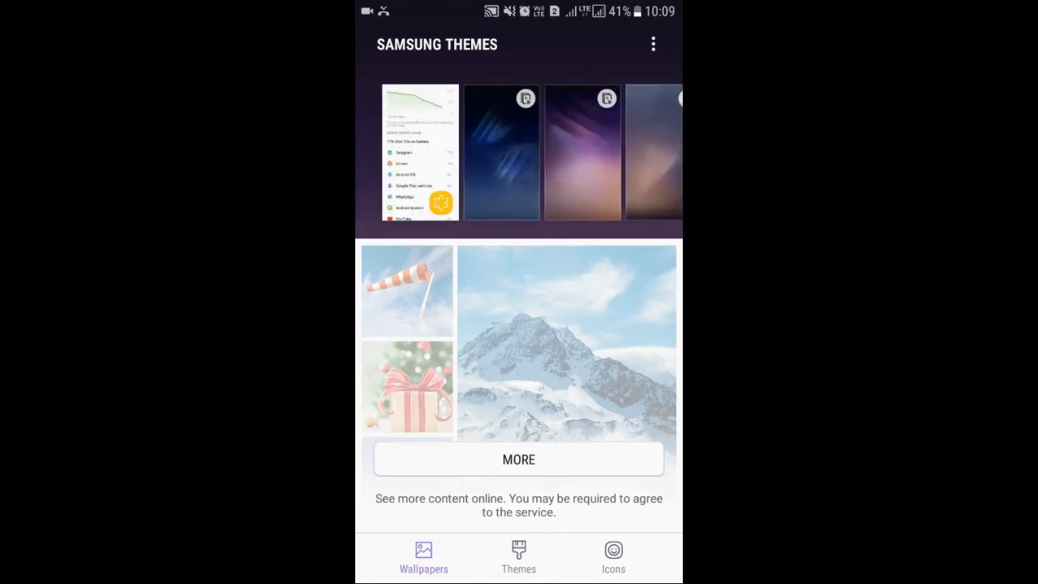
pyautogui.hscroll(-3)
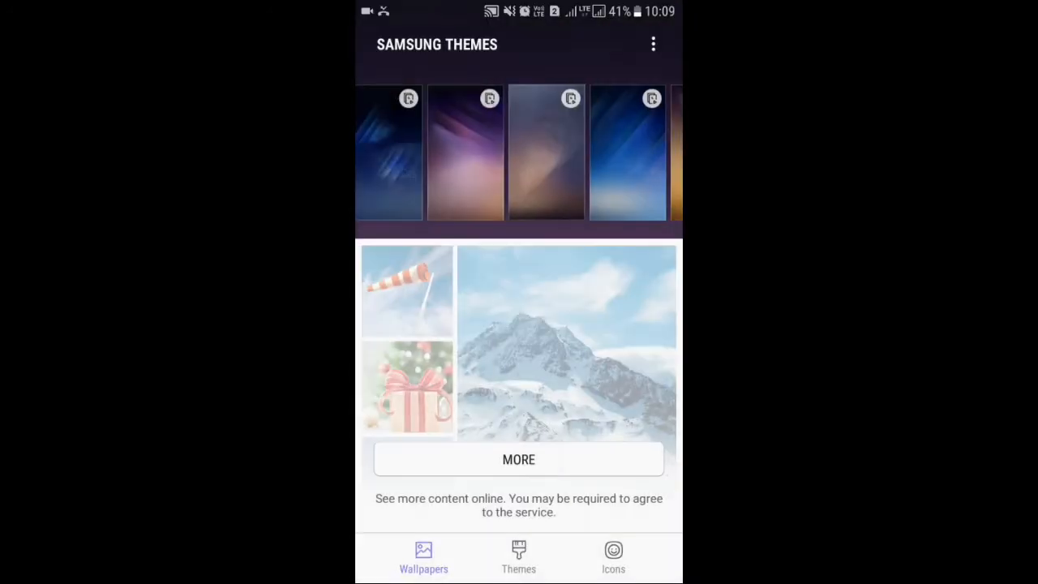
pyautogui.press('Home')
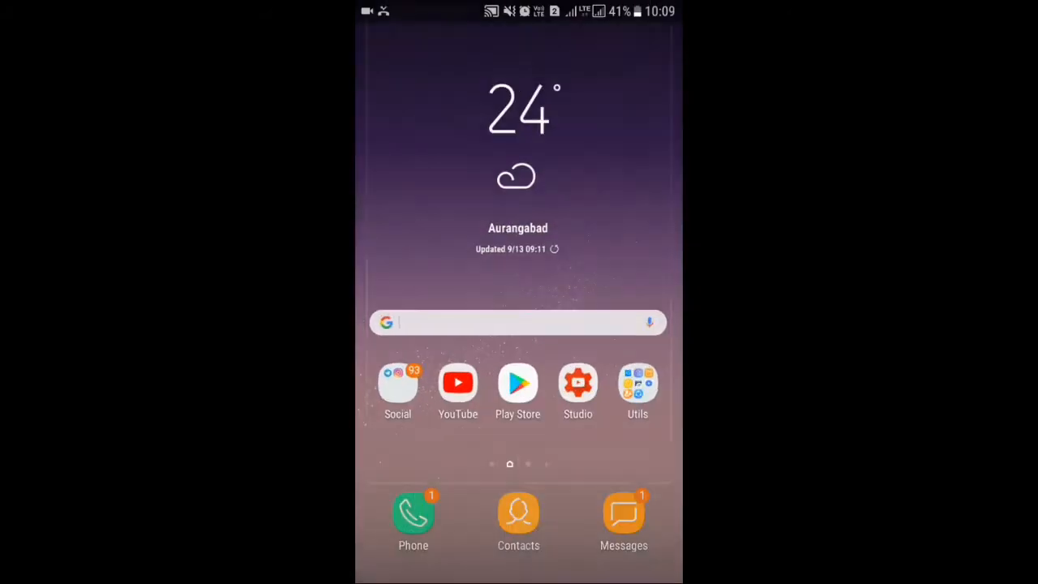
# Reach the Battery page via Device maintenance, showing 41% charge with power saving off
pyautogui.scroll(-3)
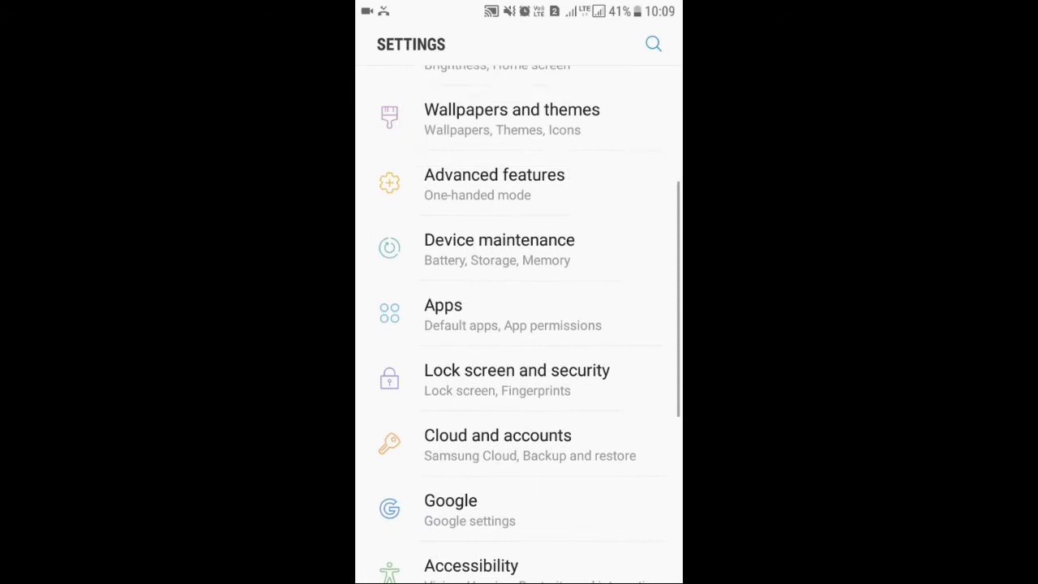
pyautogui.click(499, 240)
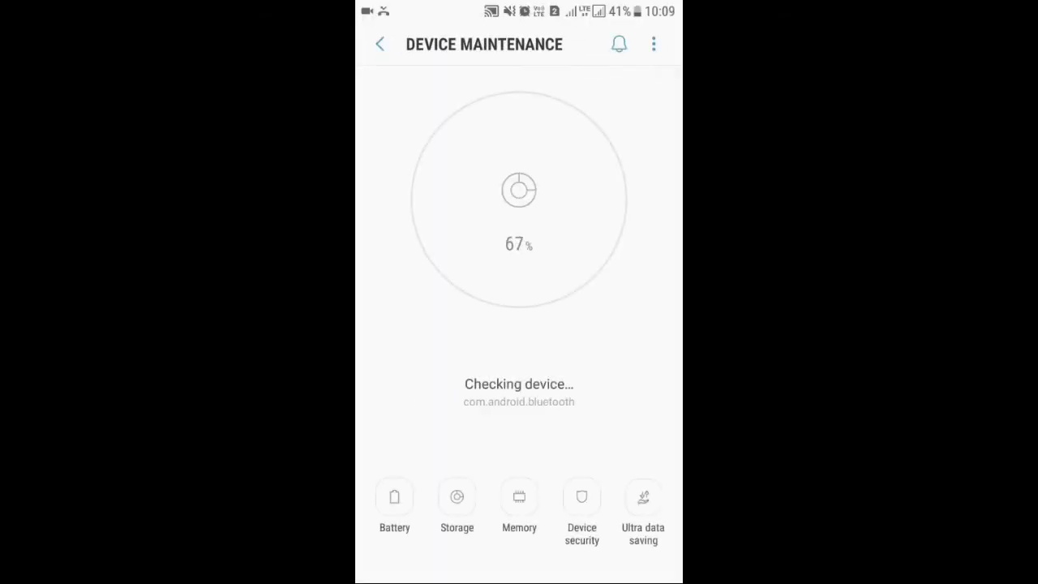
pyautogui.click(394, 496)
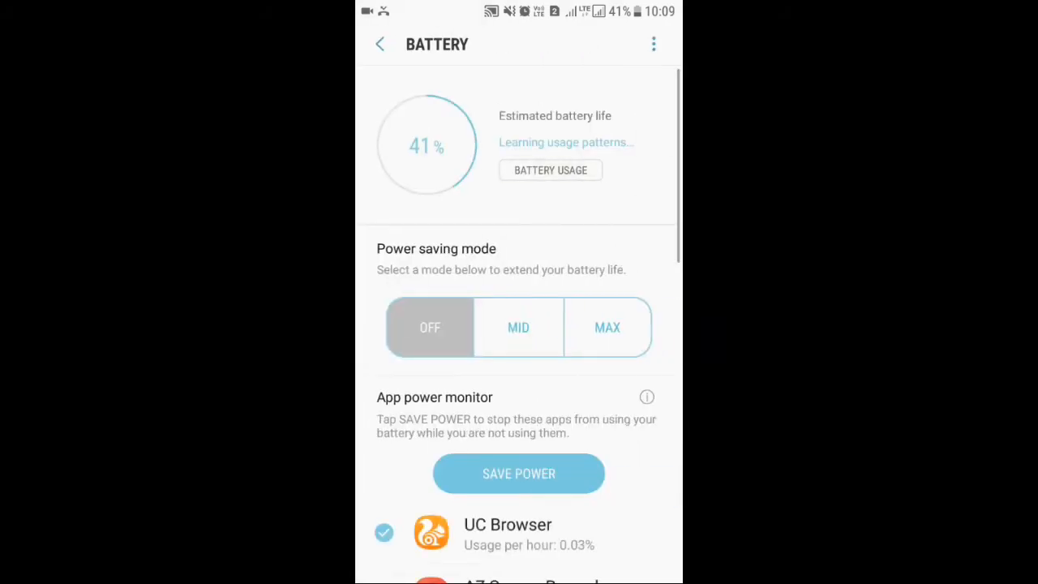
# Review the battery usage breakdown and charge graph, with Screen and Telegram as top consumers
pyautogui.click(551, 171)
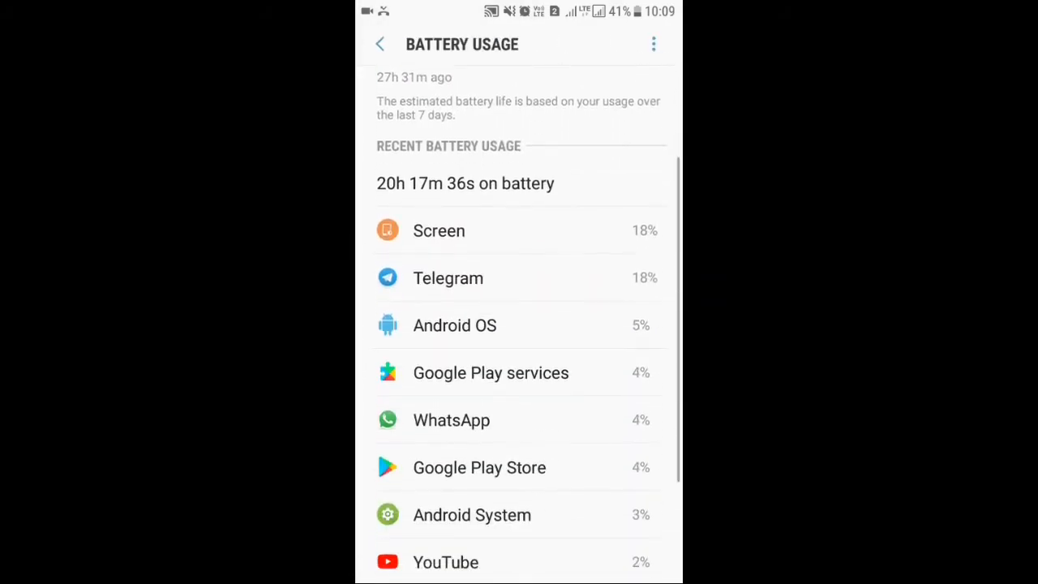
pyautogui.scroll(-3)
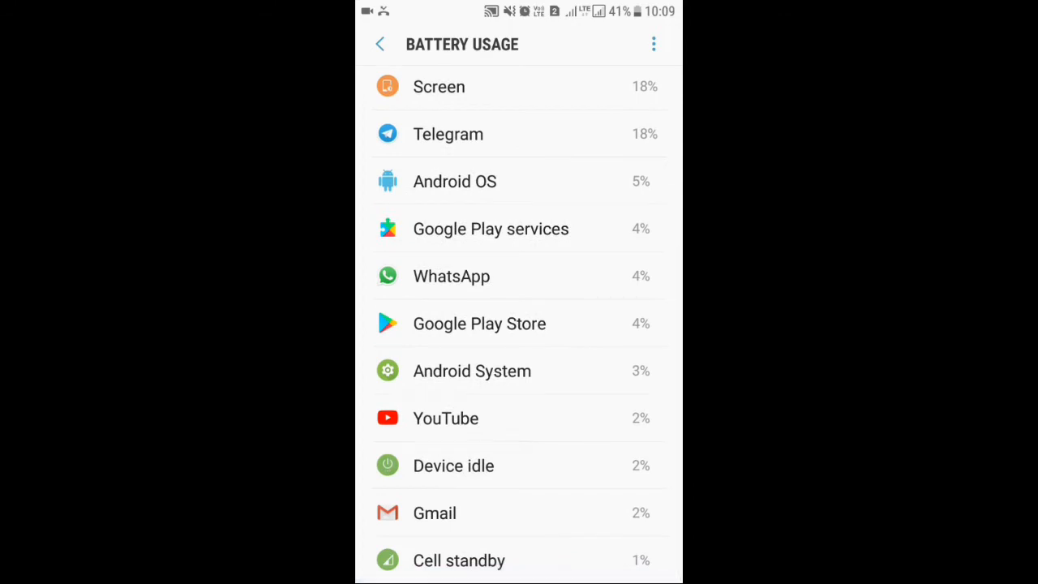
pyautogui.scroll(-3)
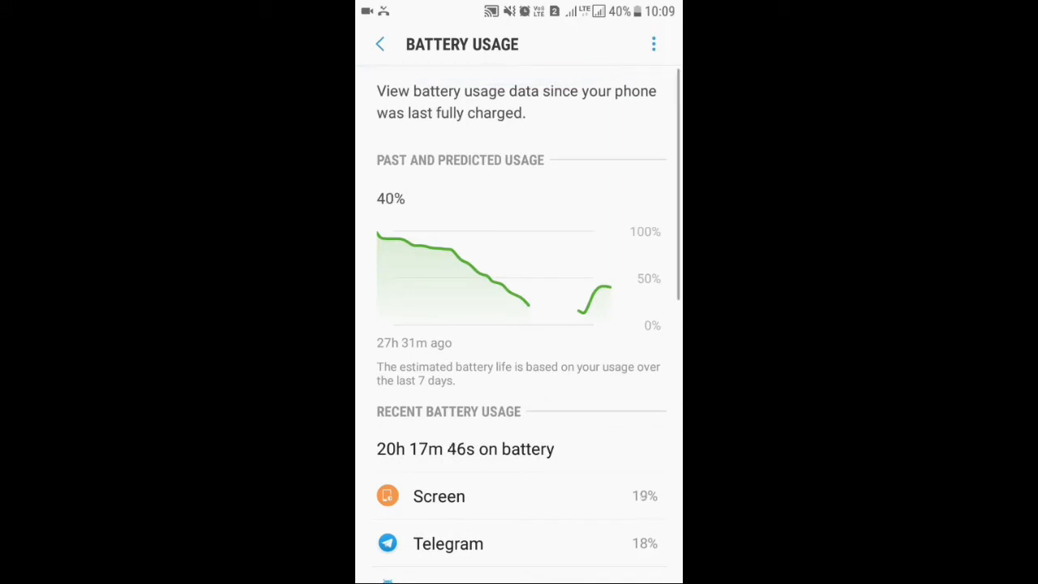
pyautogui.scroll(-3)
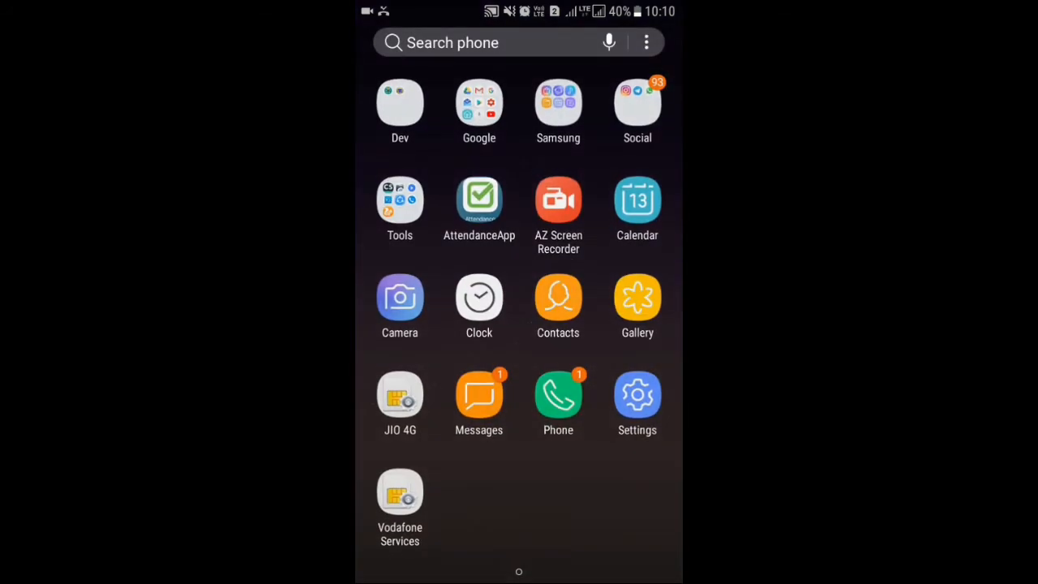
# Look through the app drawer folders (Dev, Google, Samsung) and launch Settings from it
pyautogui.click(637, 201)
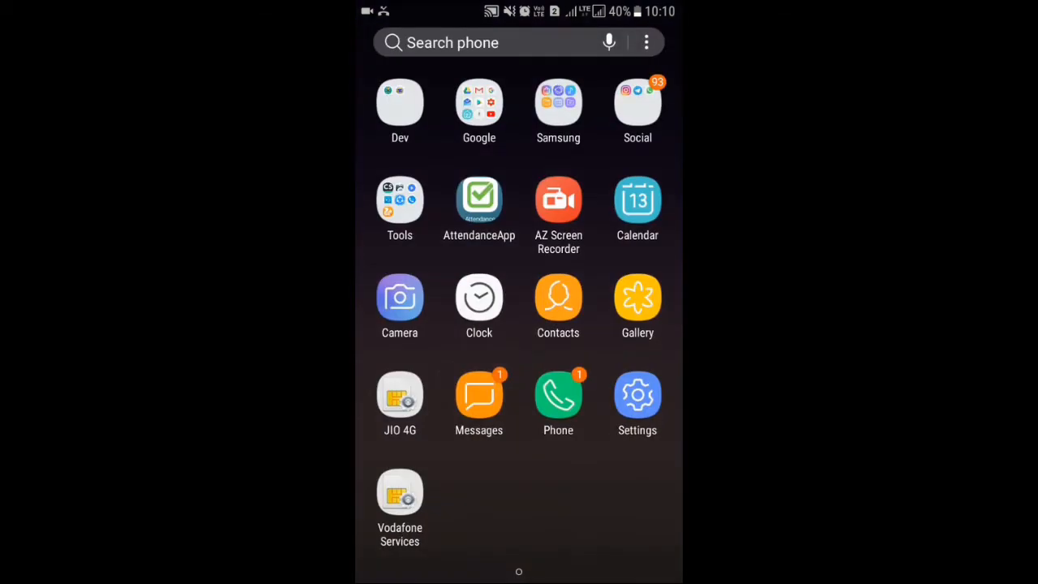
pyautogui.hscroll(3)
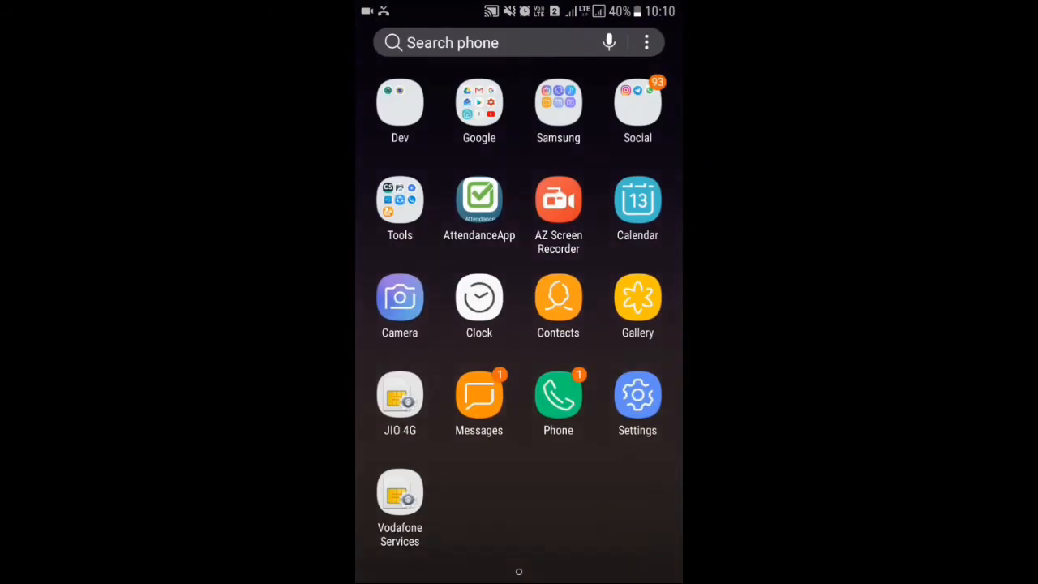
pyautogui.moveTo(519, 12); pyautogui.dragTo(519, 324)
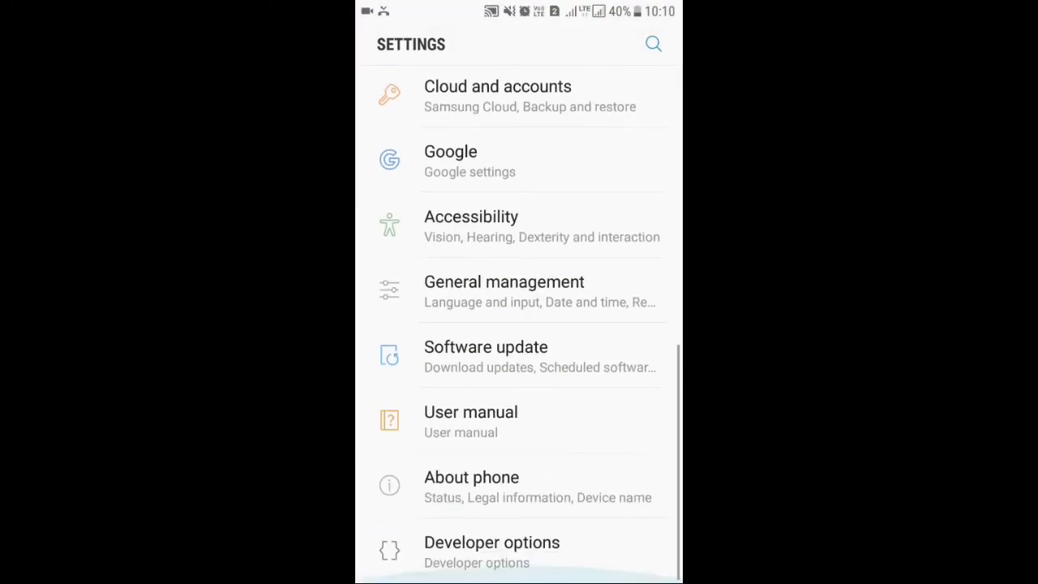
# Show the About phone page with the GENISYS XPERIENCE ROM details and device name
pyautogui.click(470, 476)
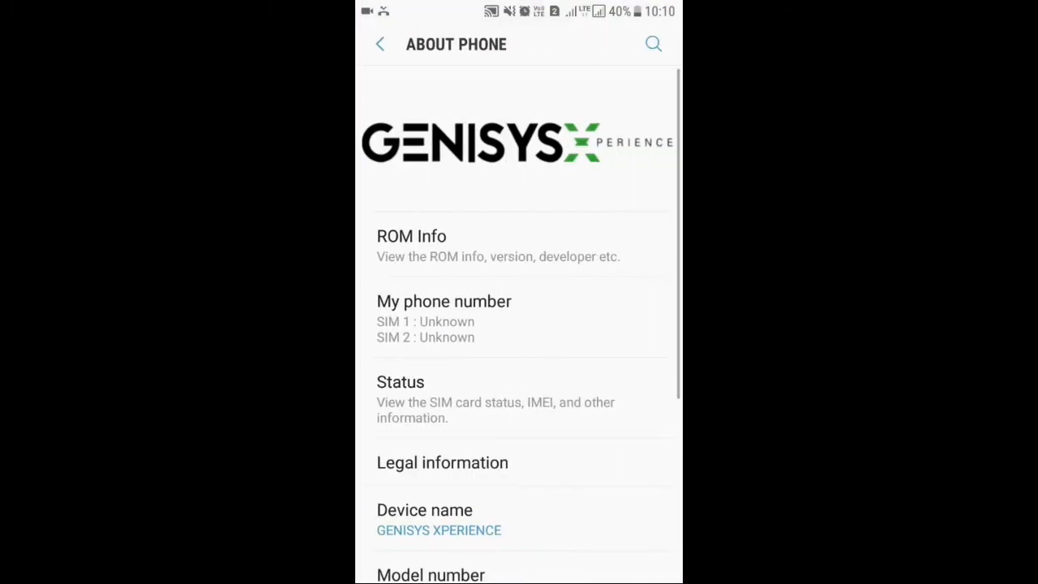